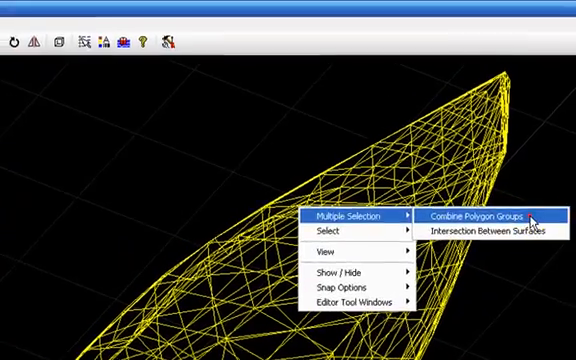
# - Combine the hull's polygon groups into one group and name it 'Hull'
pyautogui.click(486, 216)
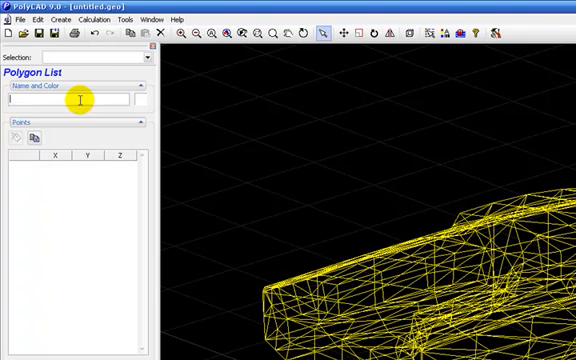
pyautogui.write('Hull')
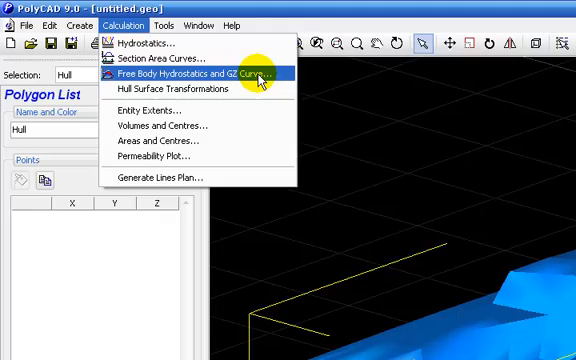
# - Start the Free Body Hydrostatics and GZ Curve analysis from the Calculation menu
pyautogui.click(205, 75)
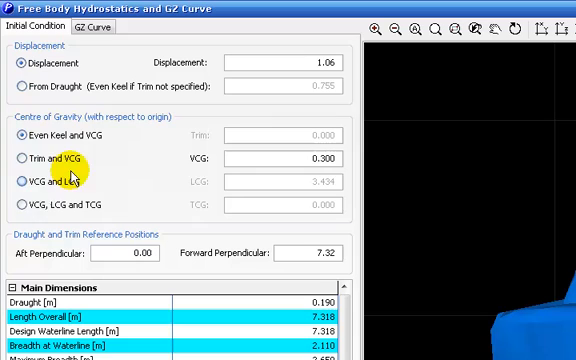
pyautogui.moveTo(26, 205)
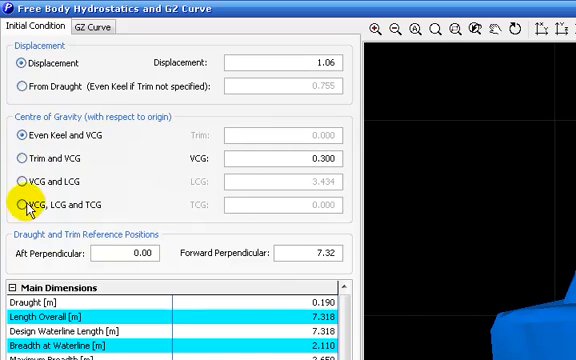